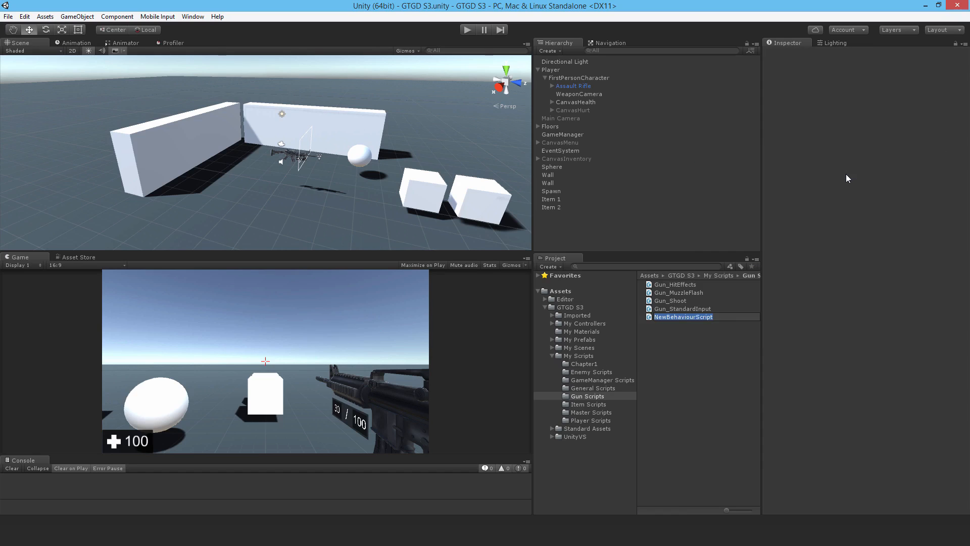
Rename NewBehaviourScript to Gun_ApplyDamage and open it in Visual Studio.
type("Gun_ApplyDamage")
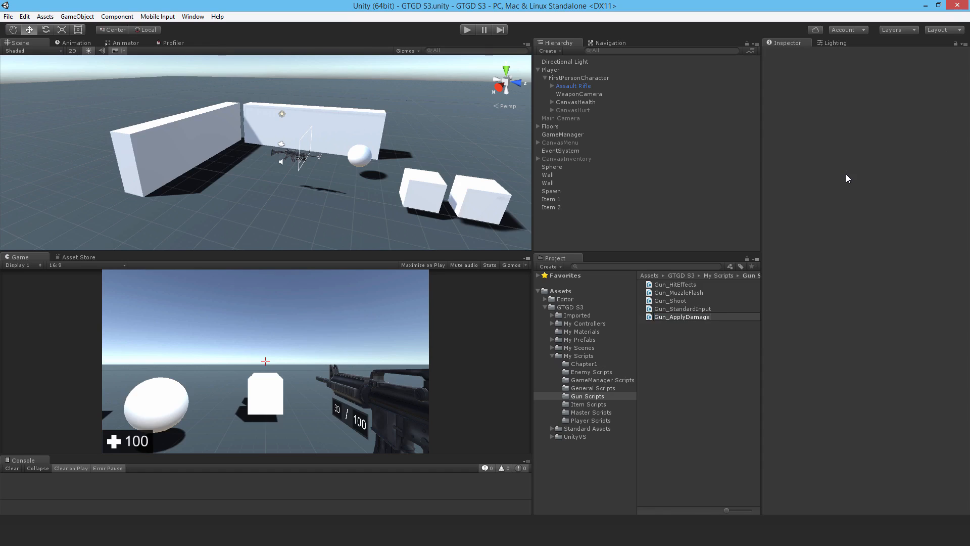
double_click(681, 284)
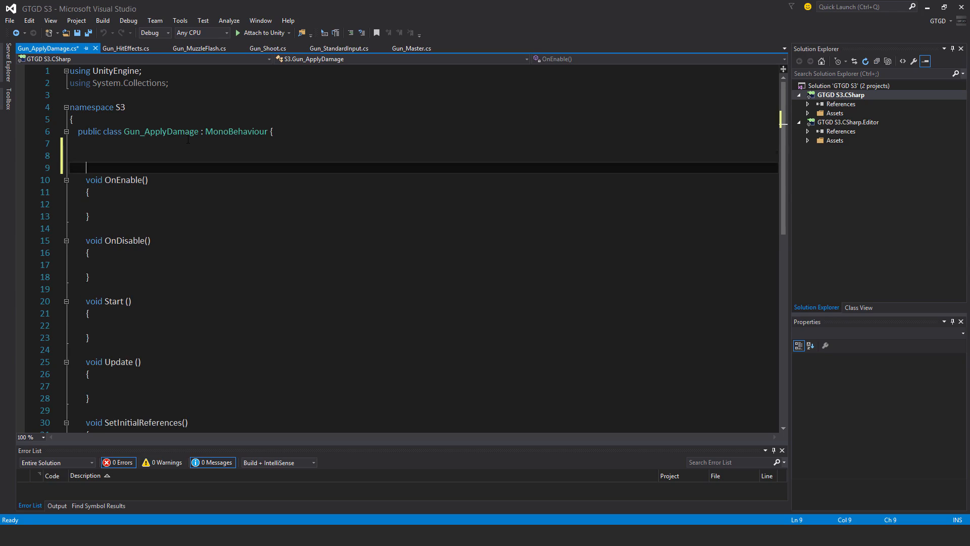
Declare 'private Gun_Master gunMaster;' and 'public int damage = 10;', then save the script.
type("private G")
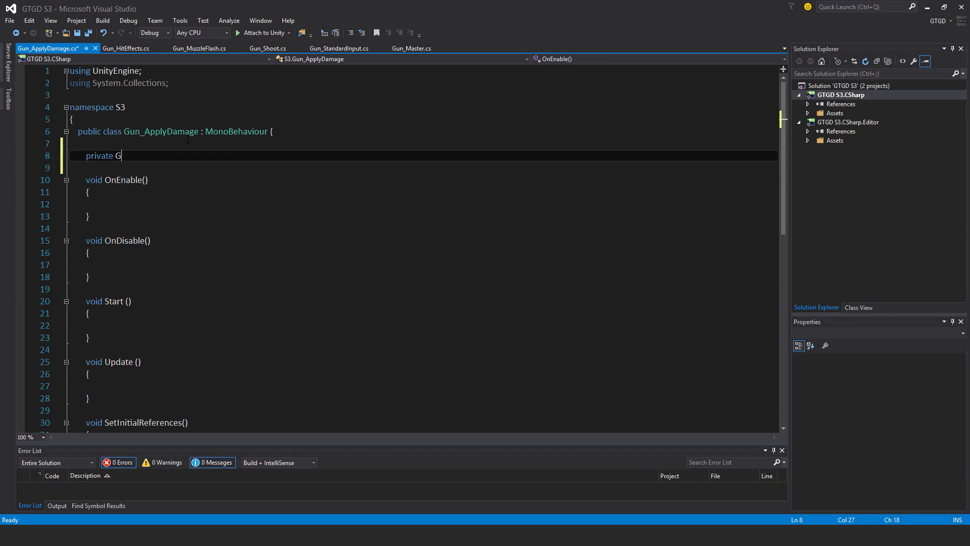
type("un_Master gun")
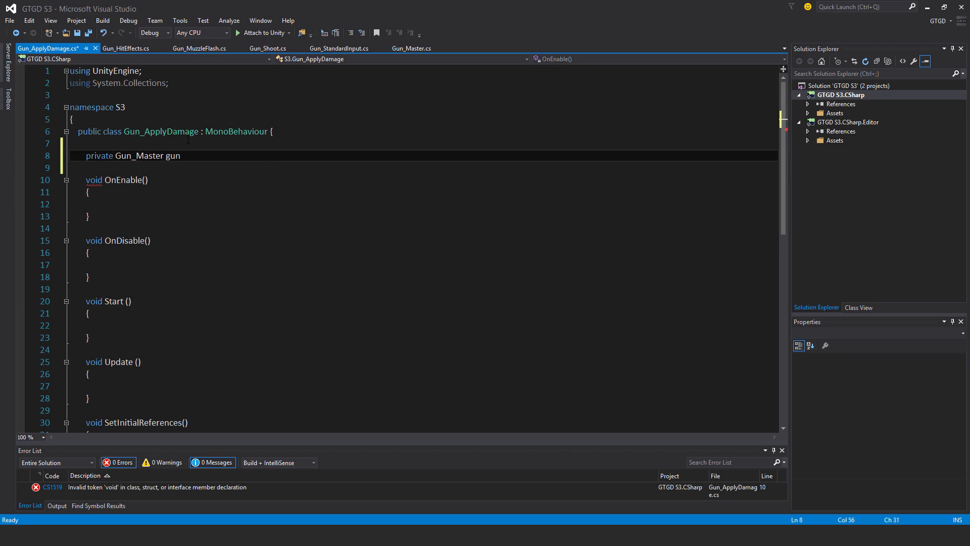
type("Master;")
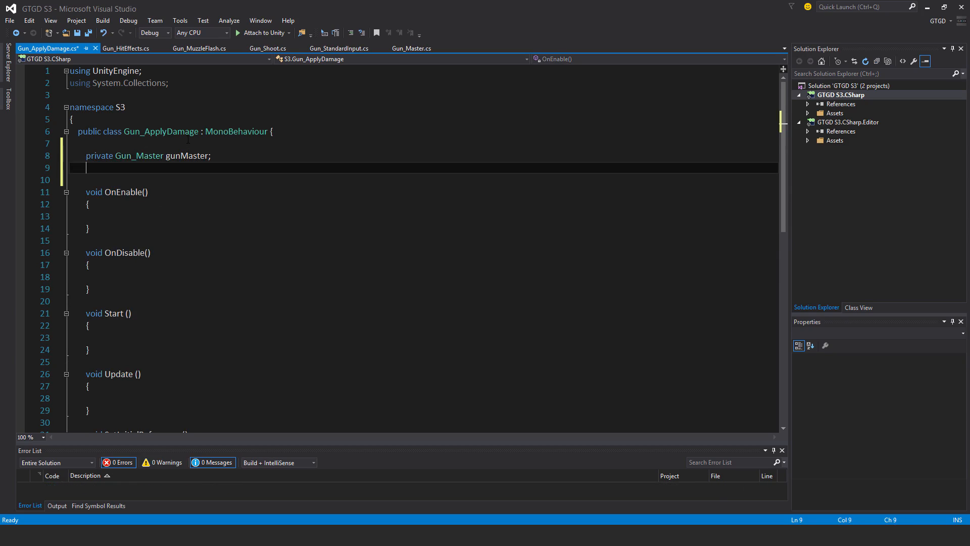
type("public indexer")
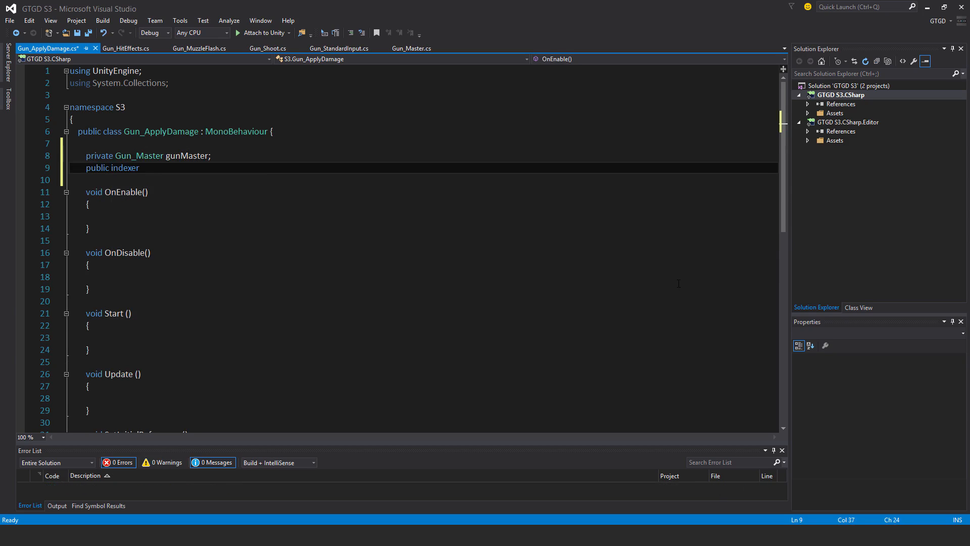
key("BackSpace")
type("t damag")
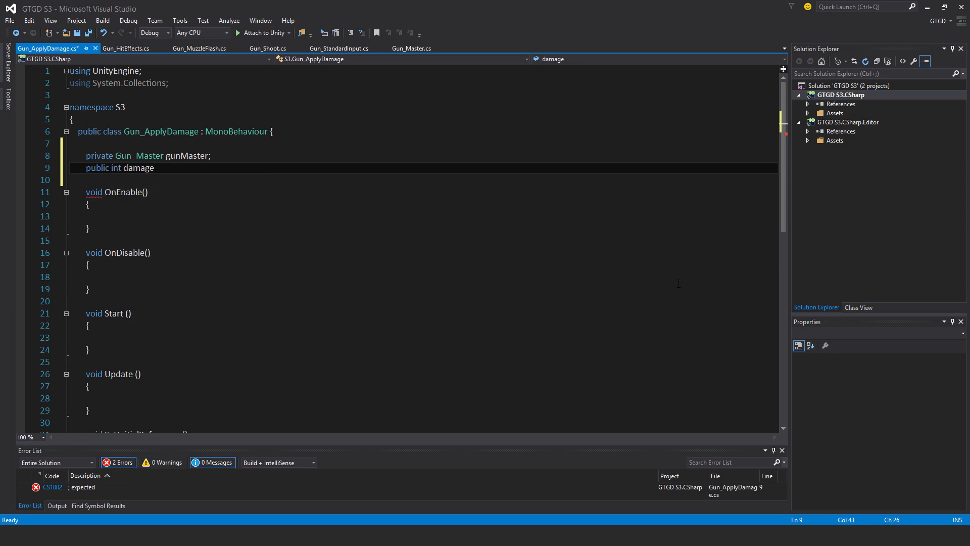
type("= 10;")
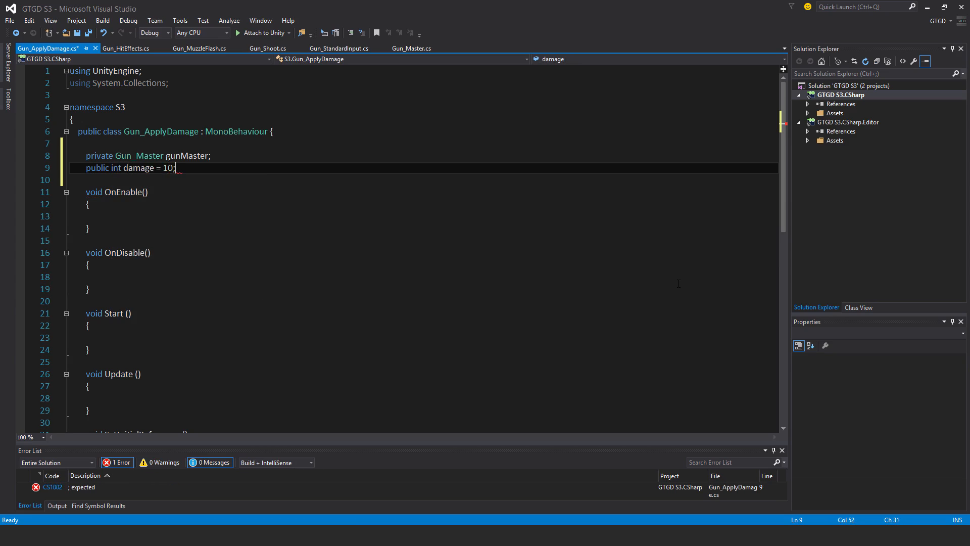
key("ctrl+s")
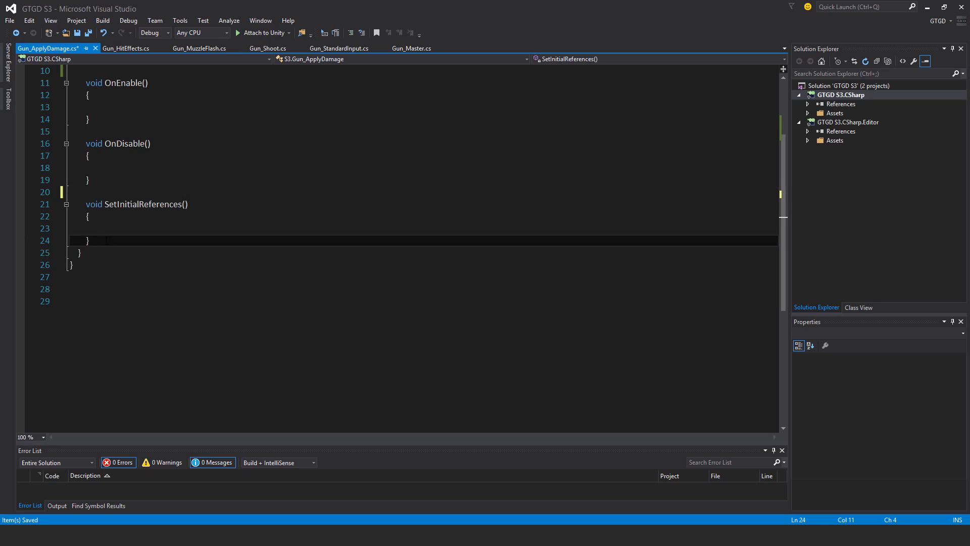
Write an empty void ApplyDamage(Vector3 hitPosition, Transform hitTransform) method below SetInitialReferences.
type("void Apply")
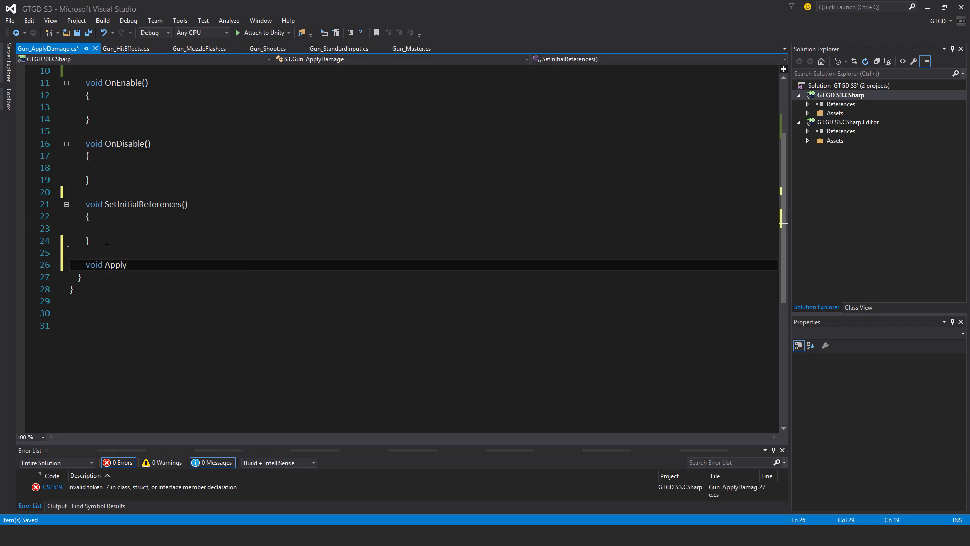
type("Damage(")
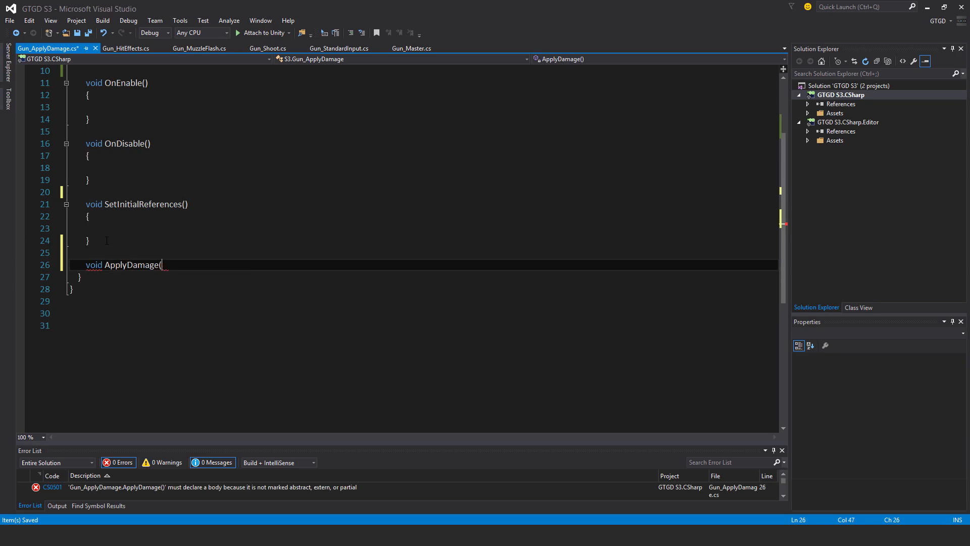
type("Vector3")
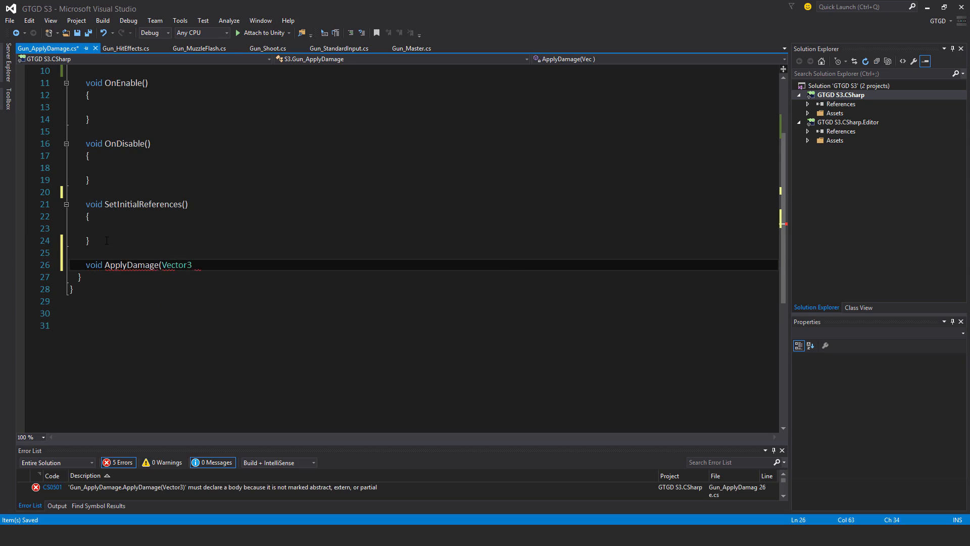
type("hitPosition,")
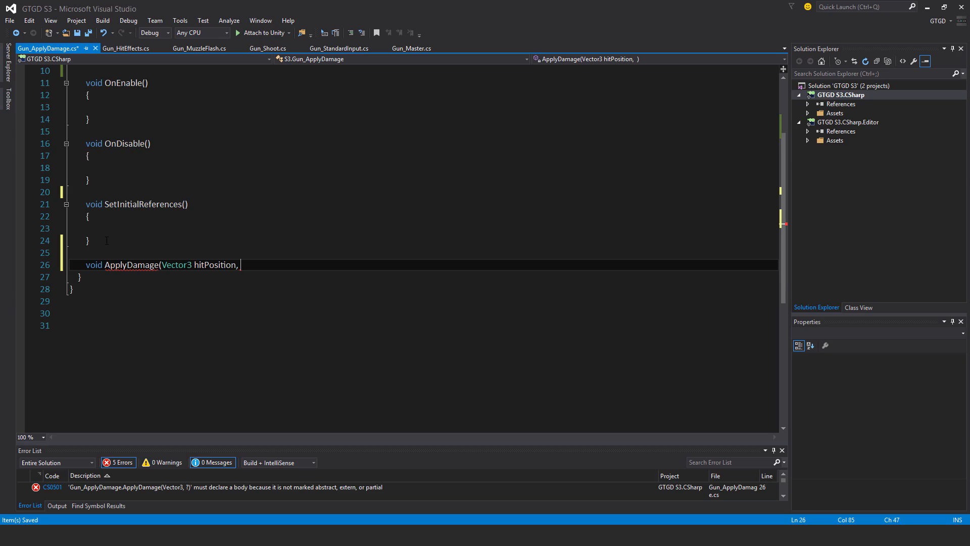
type("Transform")
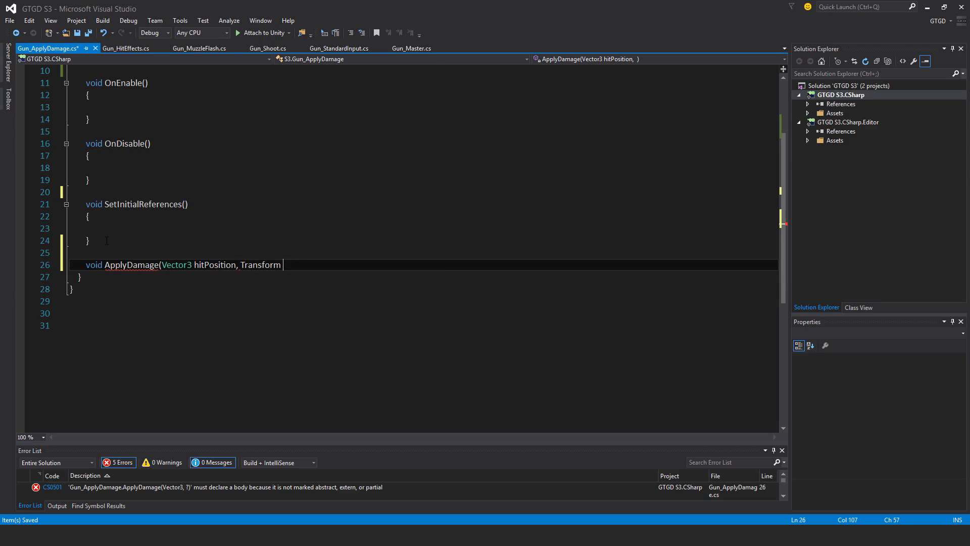
type("hitTransform")
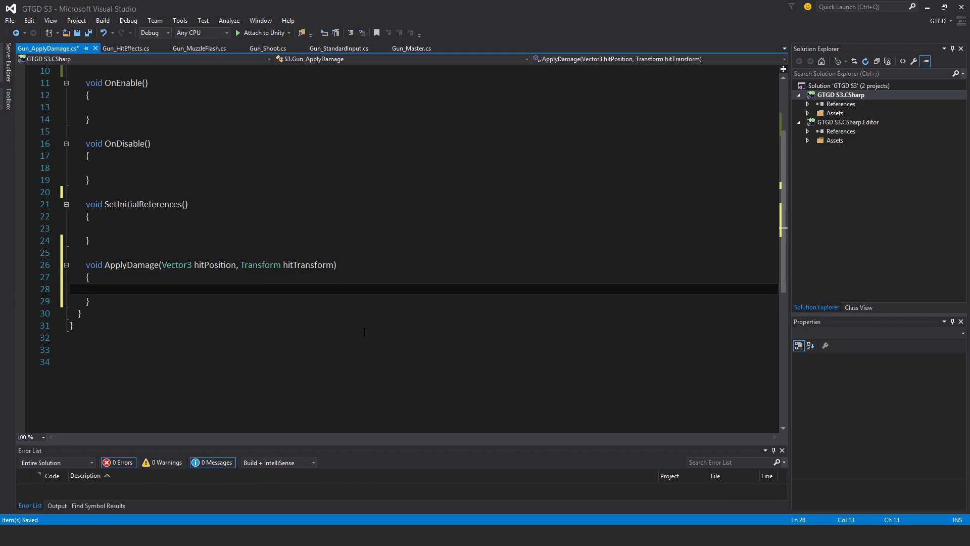
Add an if checking hitTransform.GetComponent<Enemy_TakeDamage>() != null in ApplyDamage.
type("if(hitTransform.GetComponent")
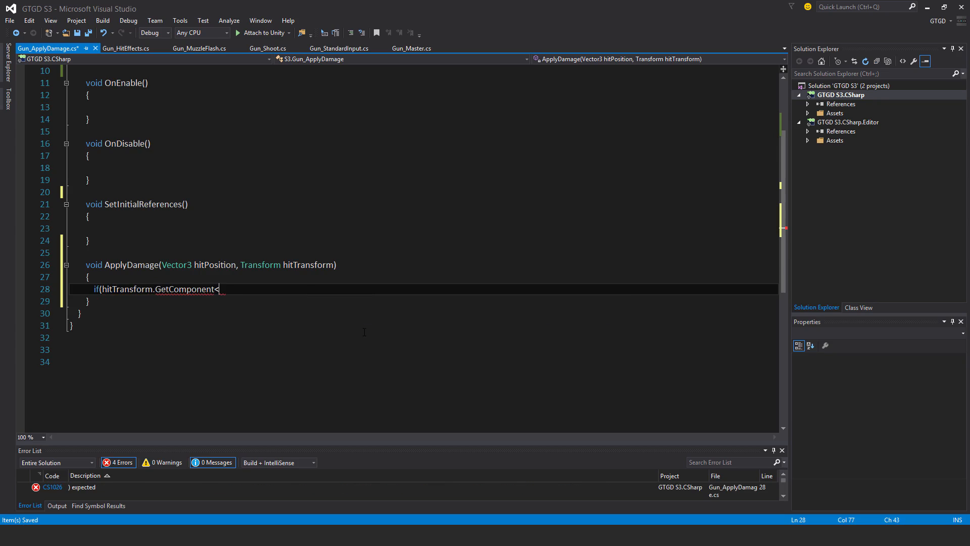
type("<>")
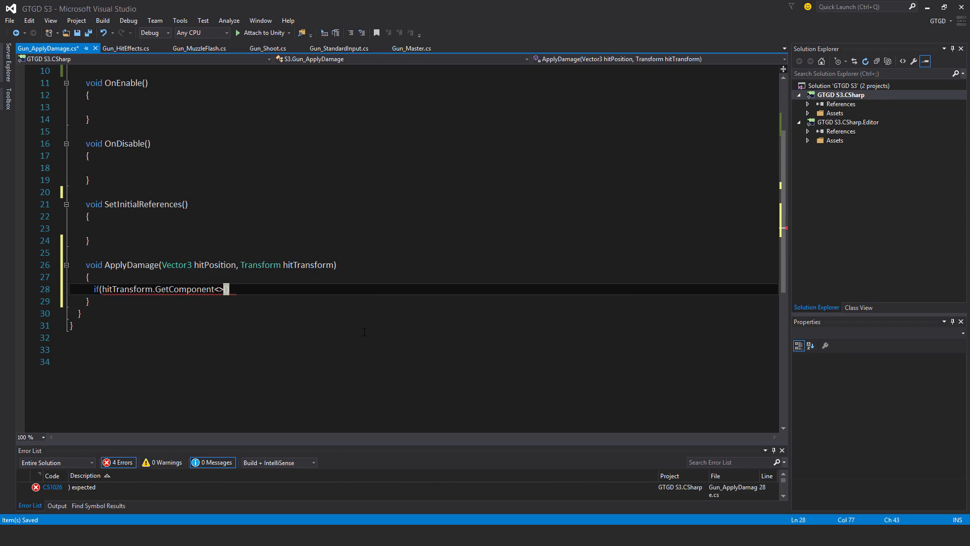
type("Enemy_TakeDamage>(")
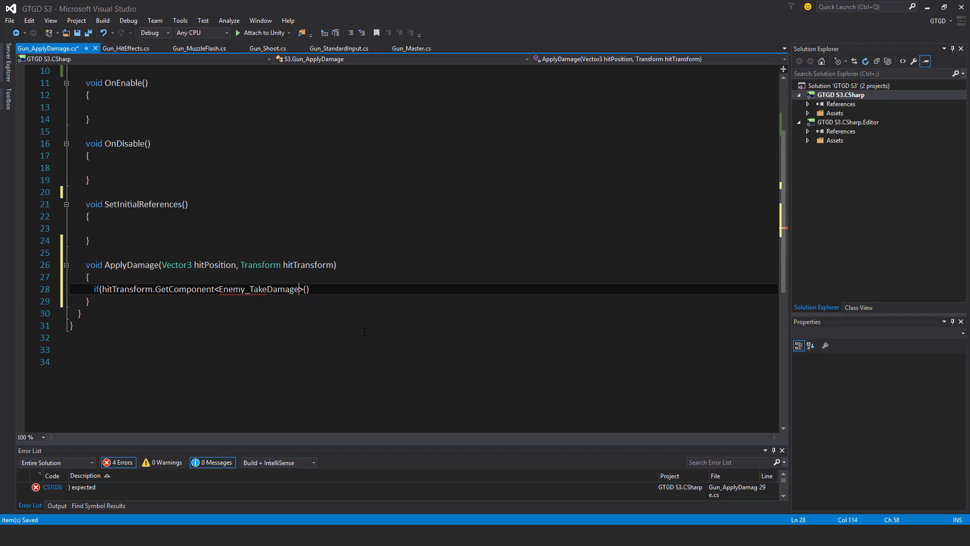
double_click(259, 289)
type(")")
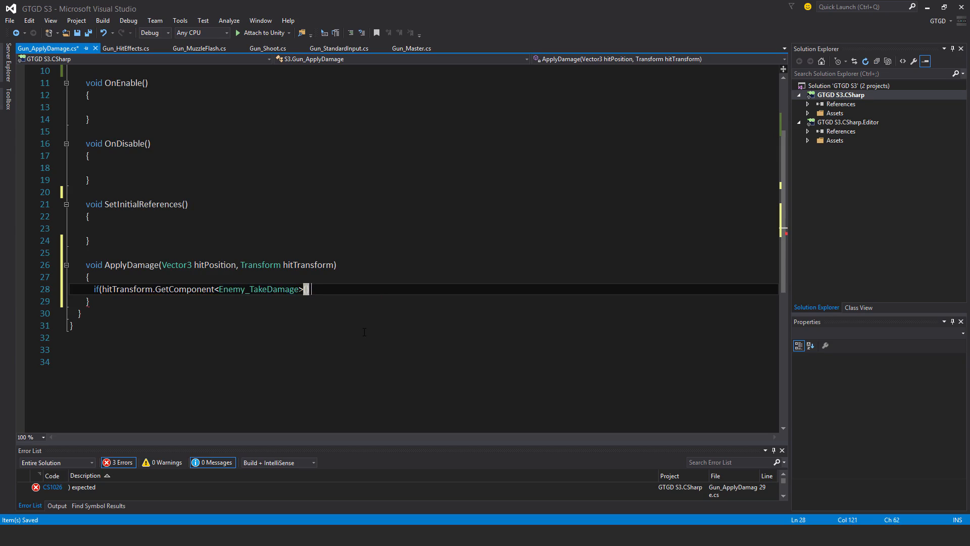
type("() != n")
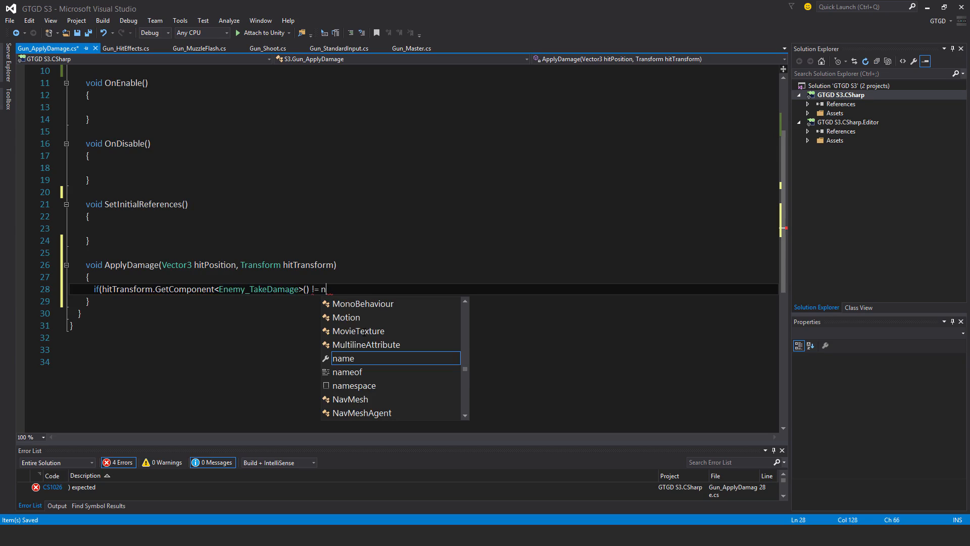
type("ull)")
type("{")
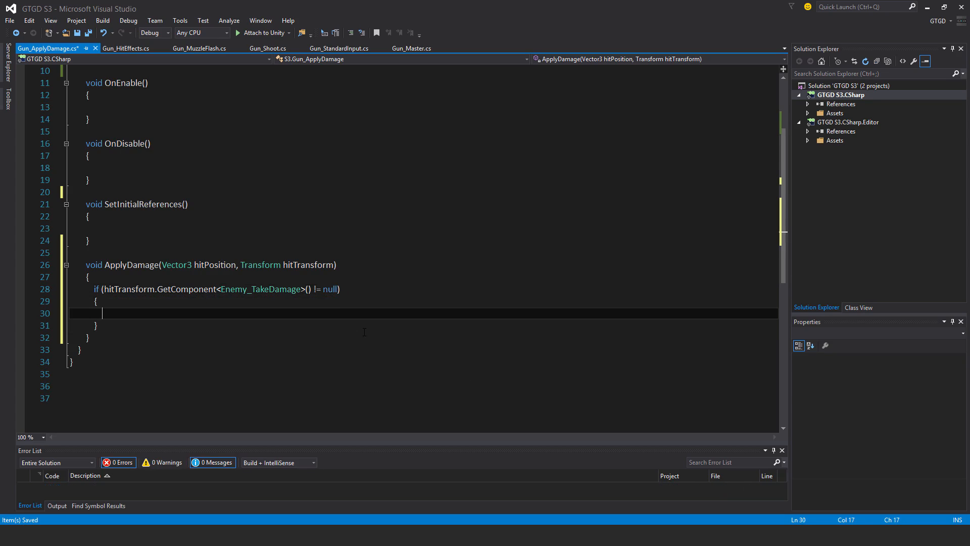
Inside the if, call hitTransform.GetComponent<Enemy_TakeDamage>().ProcessDamage(damage);.
type("GetComponent")
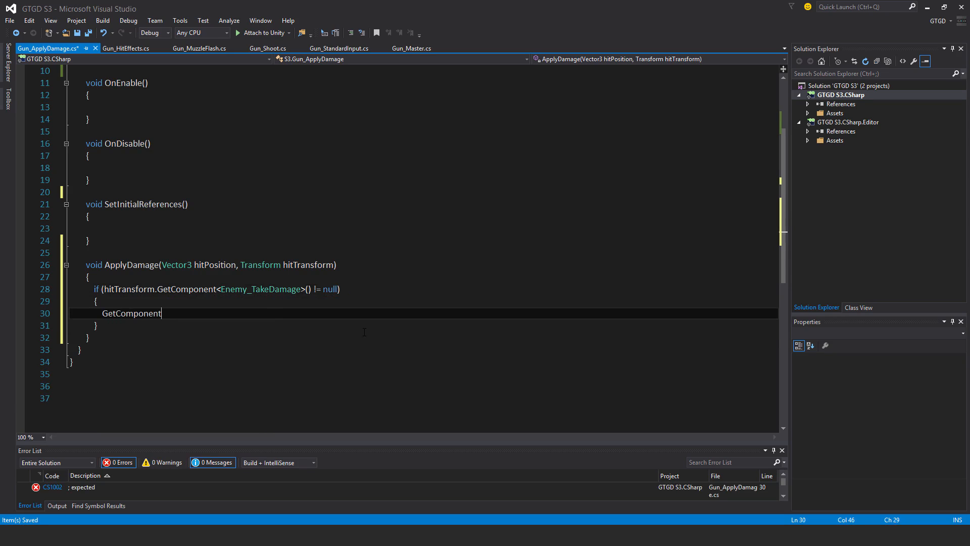
type("hit")
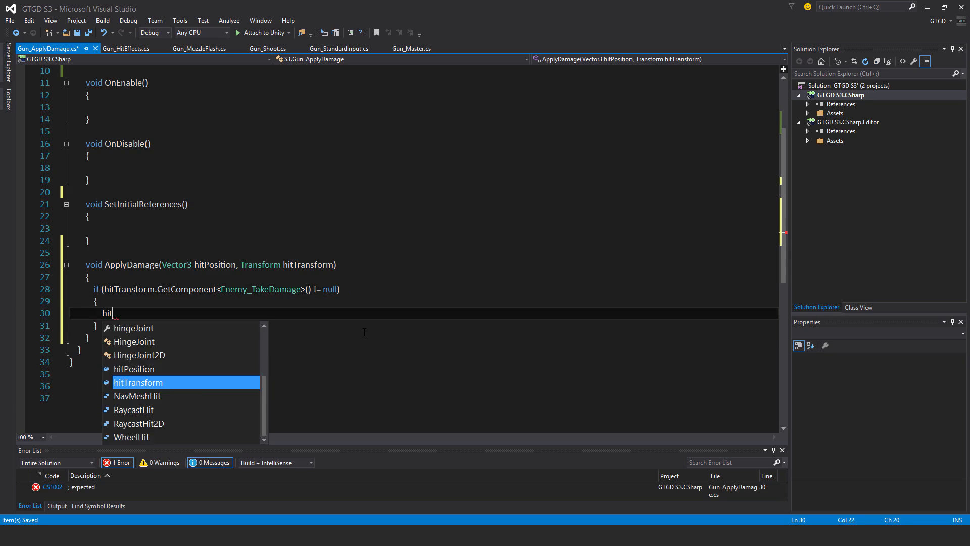
type("Transform.getco")
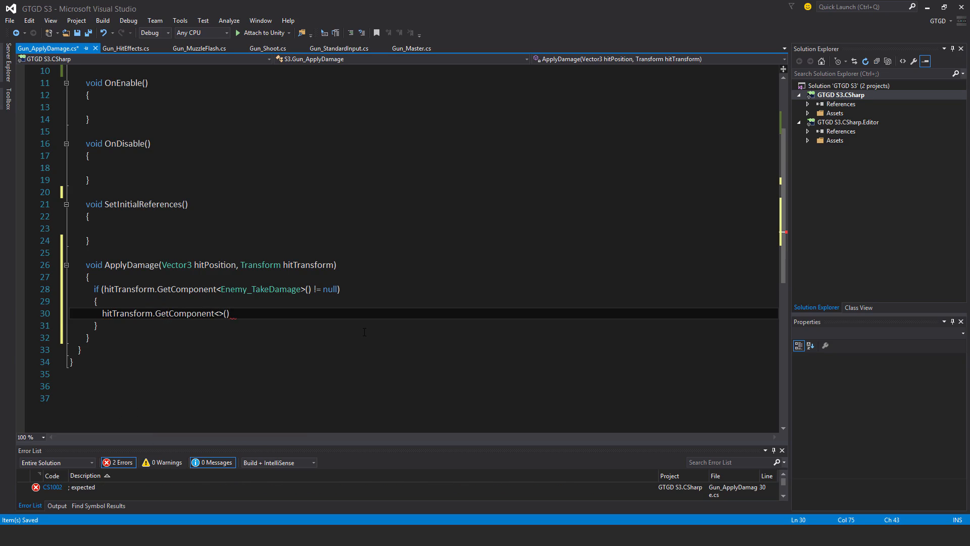
type("Enemy_TakeDamage")
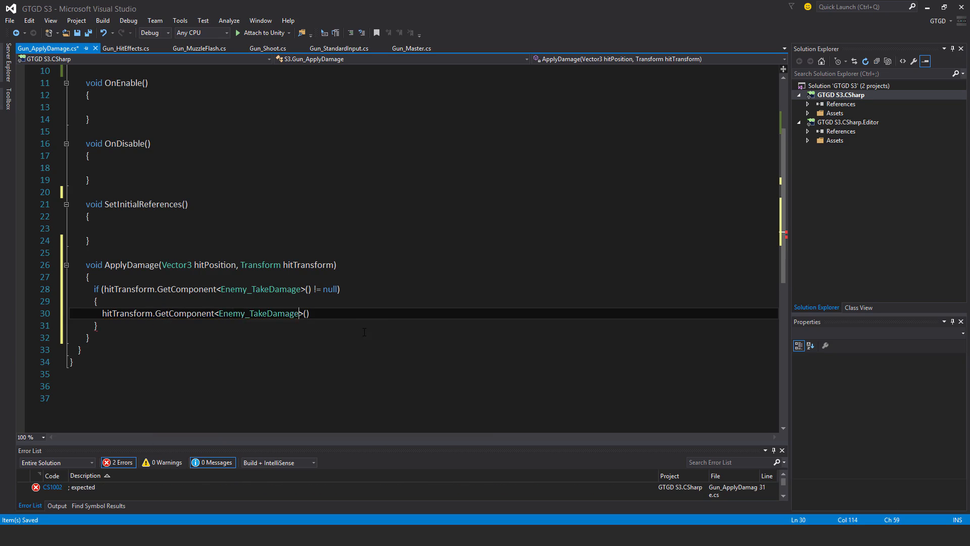
type(".pr")
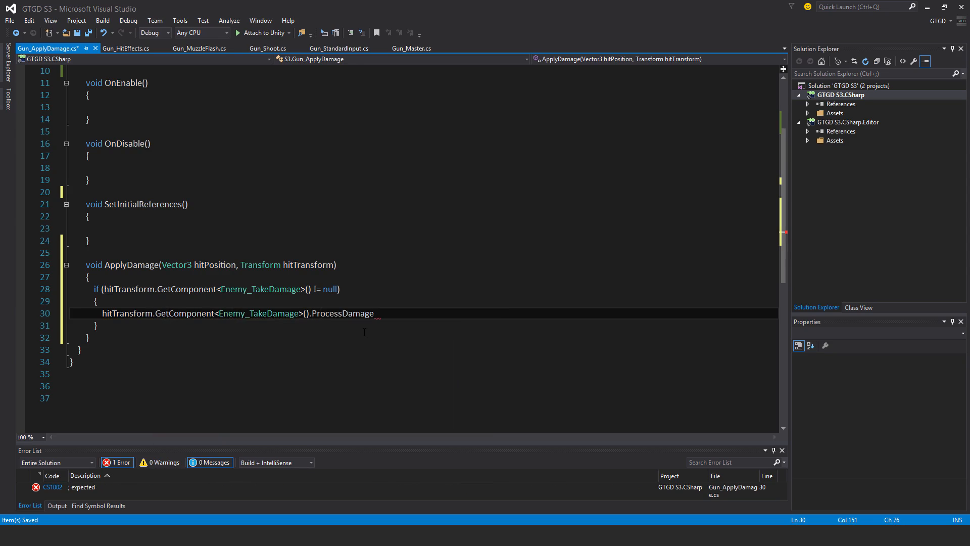
type("(")
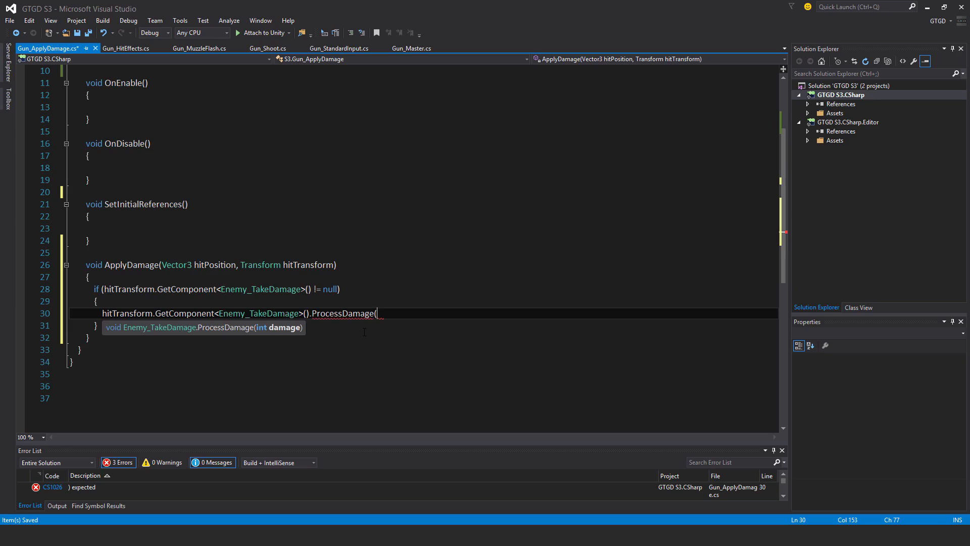
type("damage")
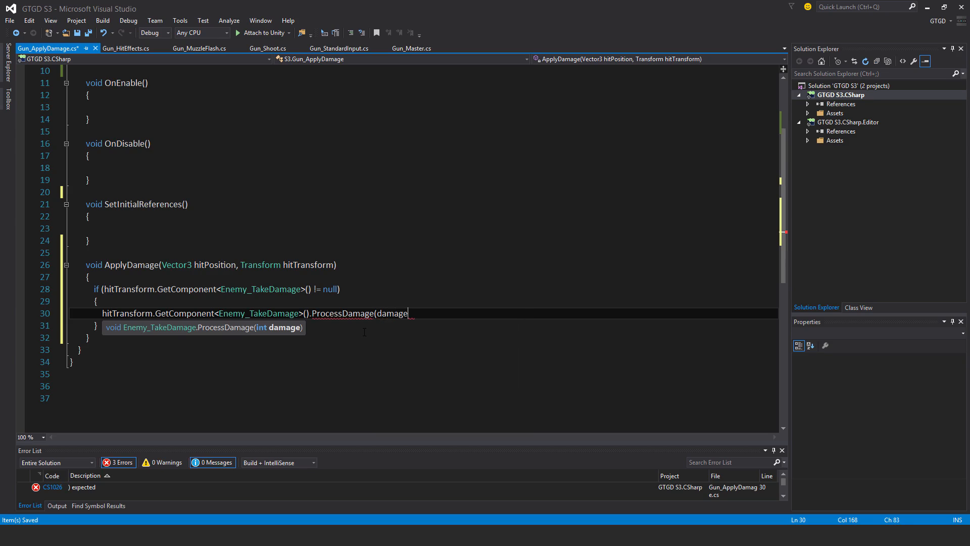
type(");")
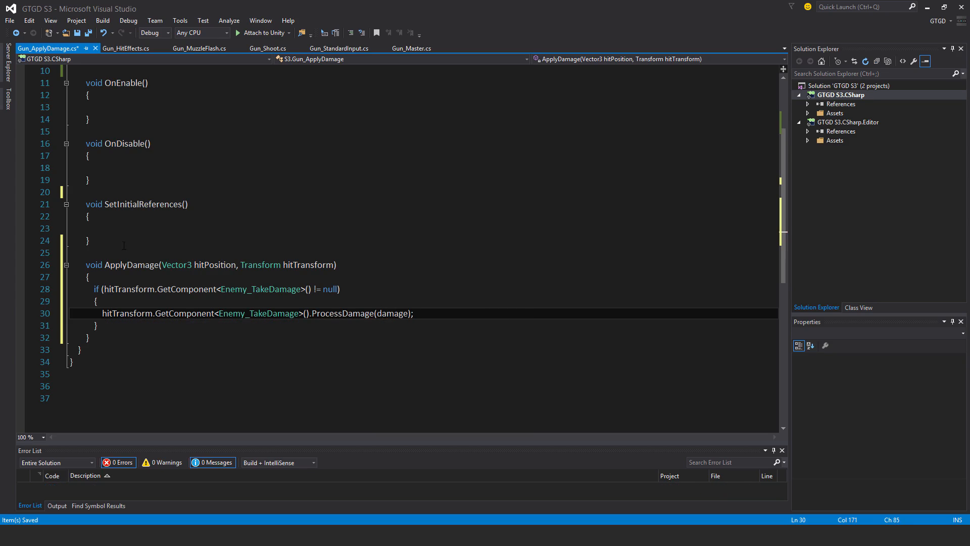
type("gunMaster = GetComponent<>)")
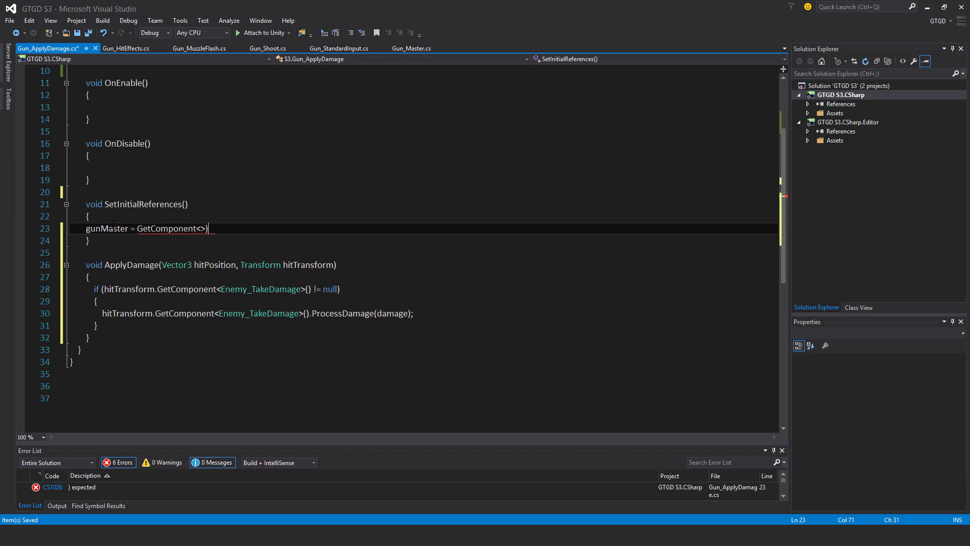
Assign gunMaster = GetComponent<Gun_Master>() and call SetInitialReferences() from OnEnable.
type("()")
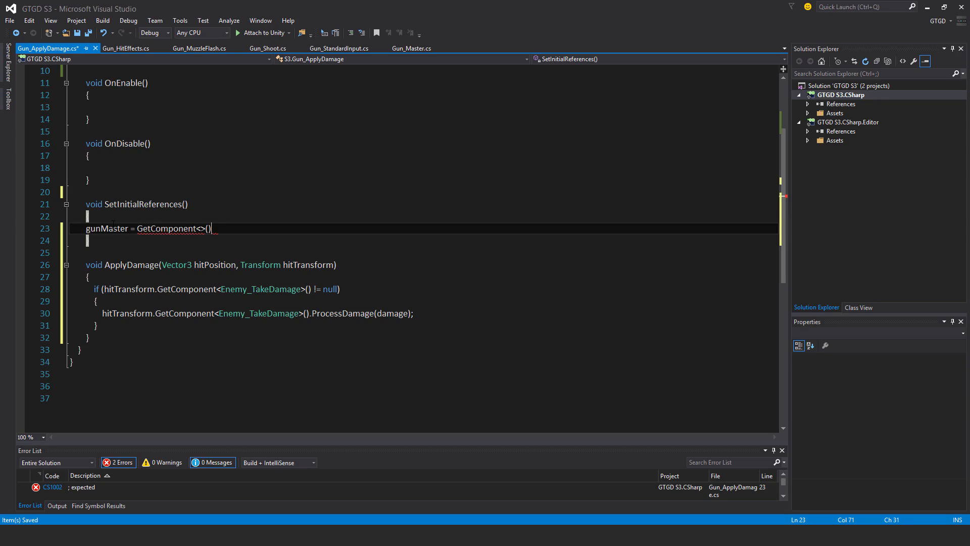
type("gui")
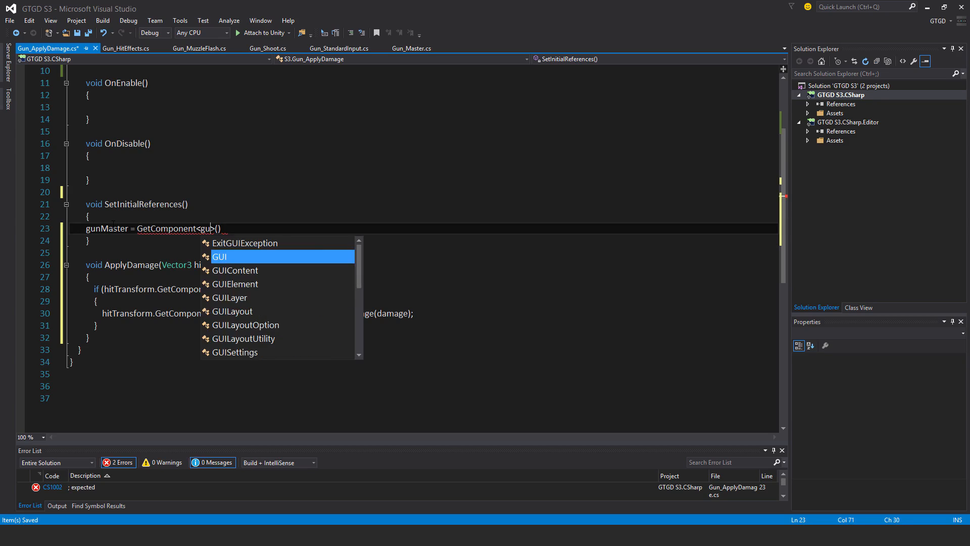
type("nm")
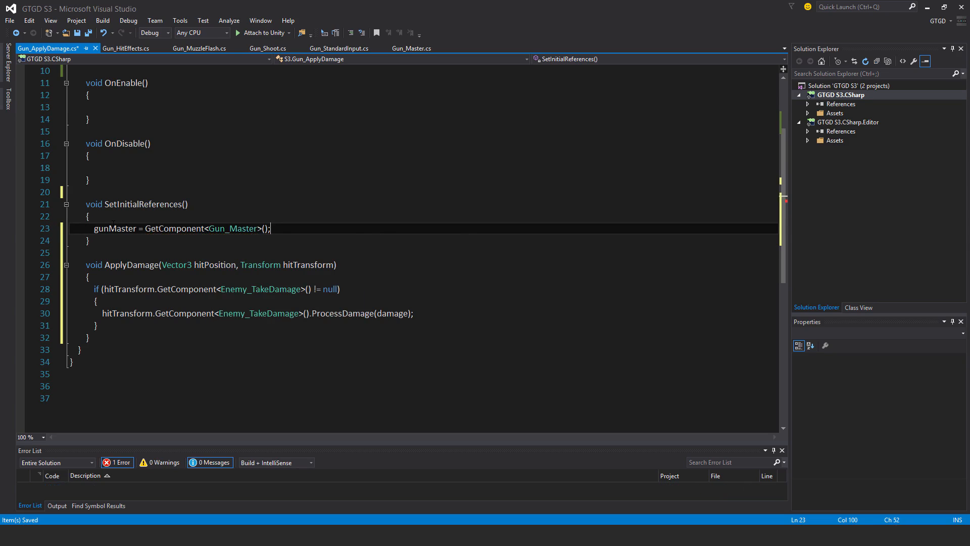
type("set")
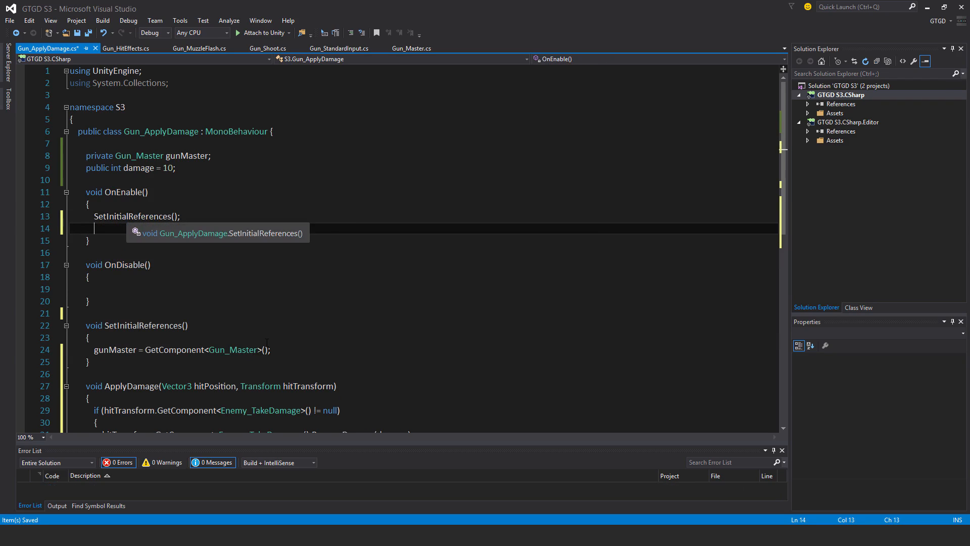
Add gunMaster.EventShotEnemy += ApplyDamage in OnEnable and -= ApplyDamage in OnDisable.
type("gunMaster")
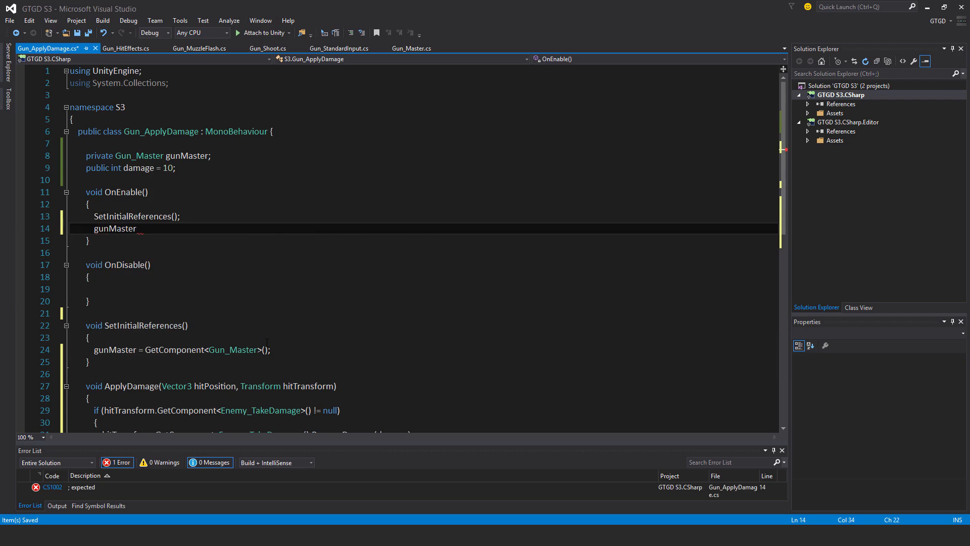
type(".eventsh")
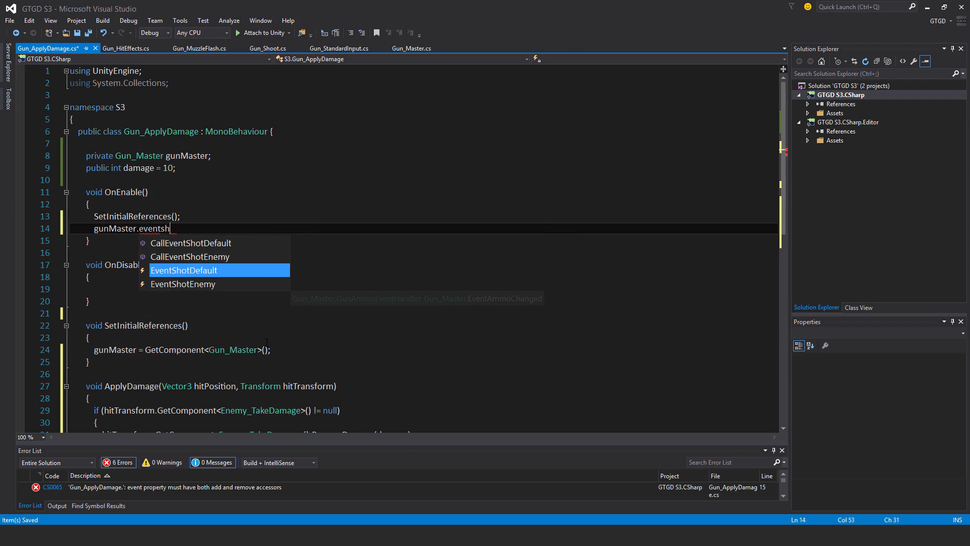
type("EventShotEnemy +")
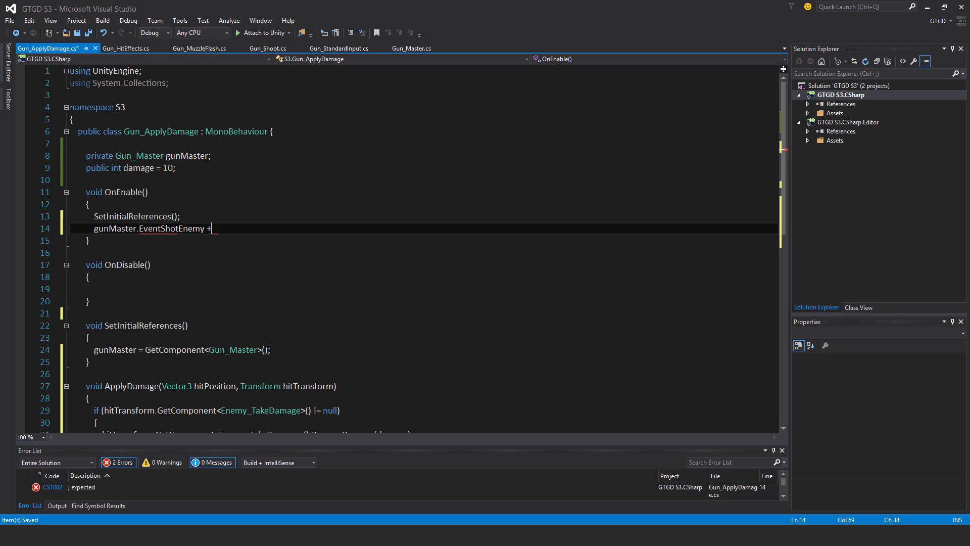
type("=")
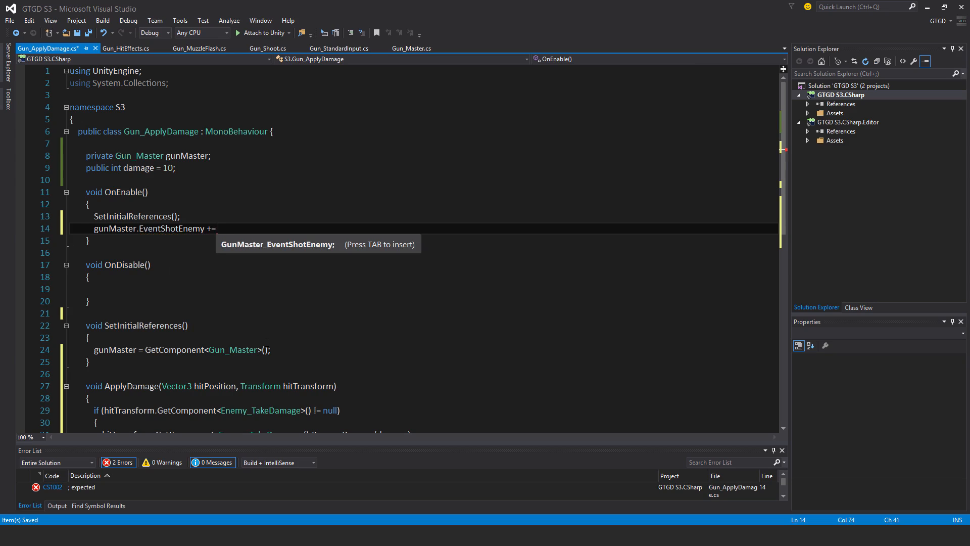
type("appl")
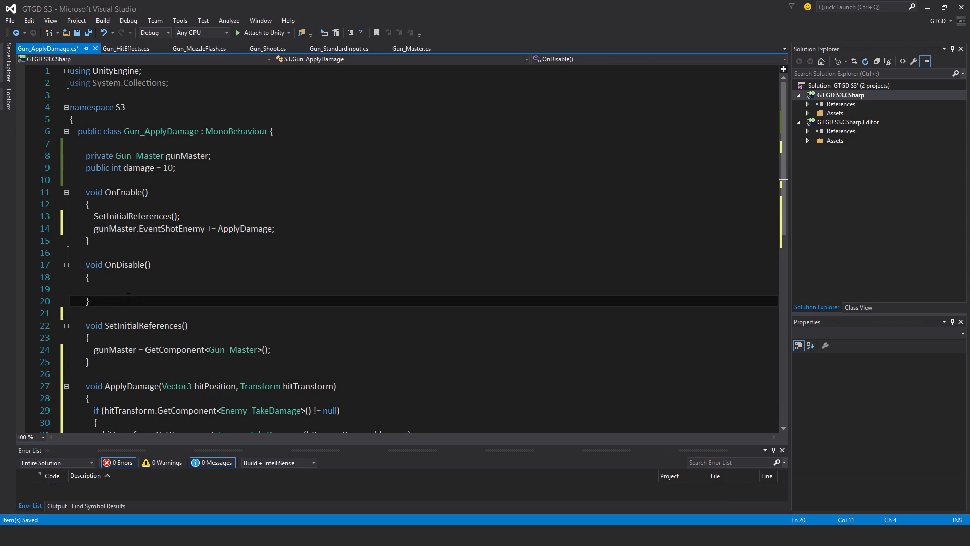
type("gunMaster.EventShotEnemy -= ApplyDamage;")
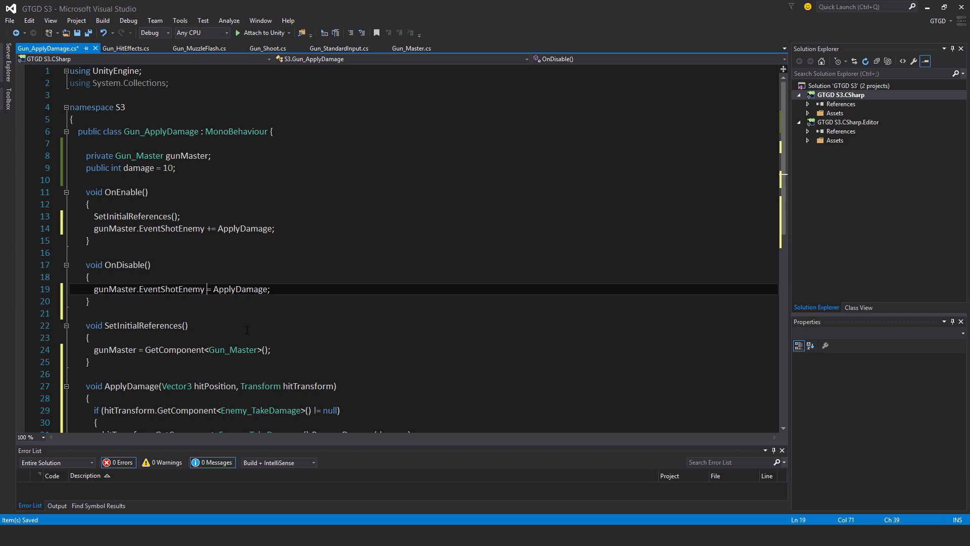
scroll("down", 3)
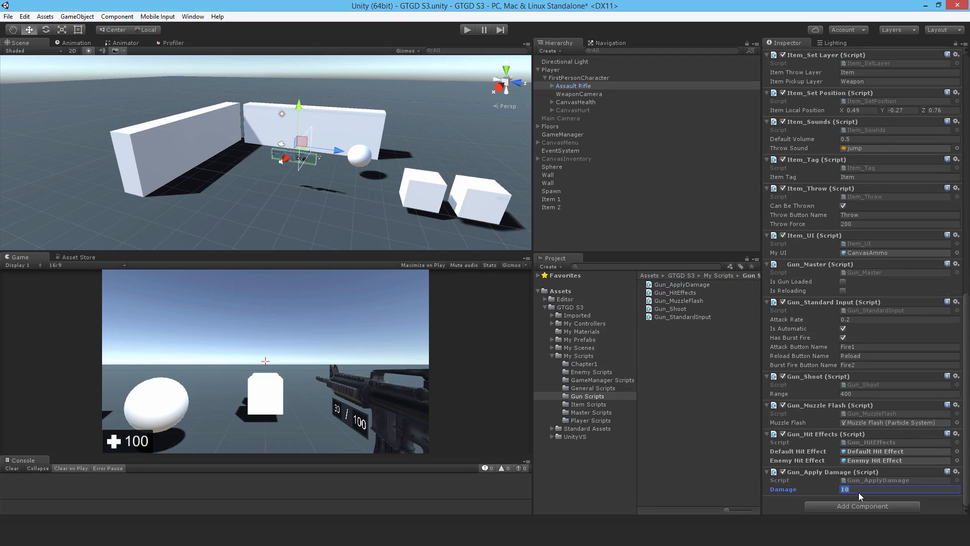
Enter 25 in the Assault Rifle's Gun_Apply Damage Damage field, replacing 10.
type("25")
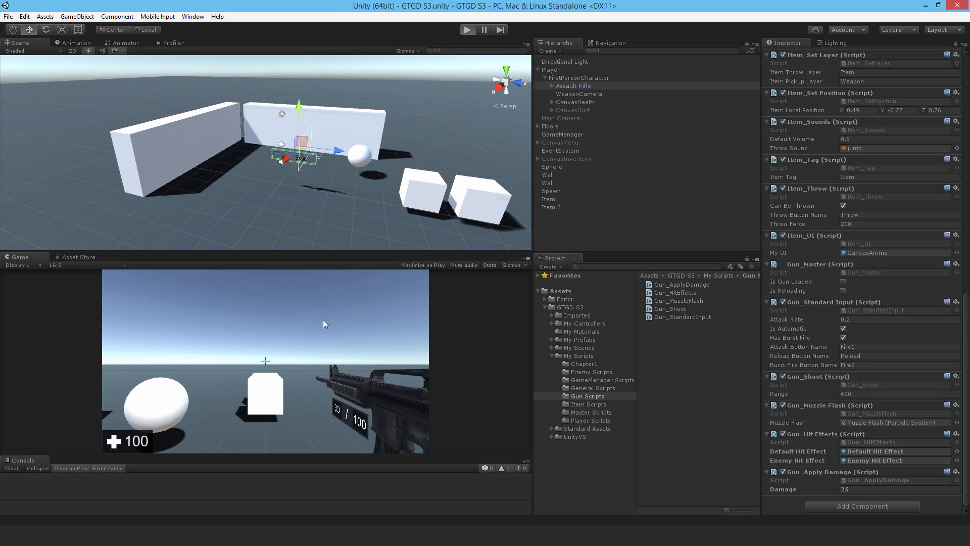
Play the scene, shoot the enemy, and toggle the instructions menu with Escape.
left_click(467, 29)
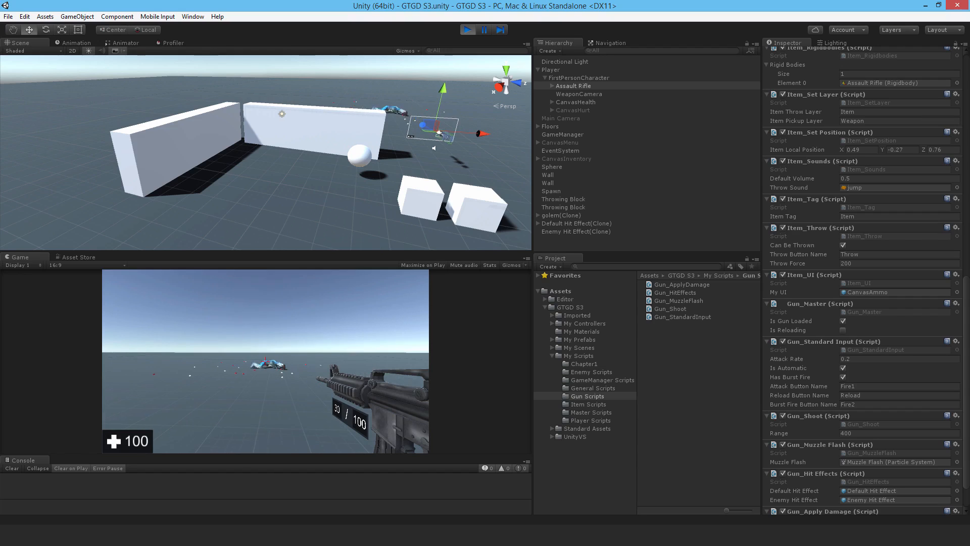
key("escape")
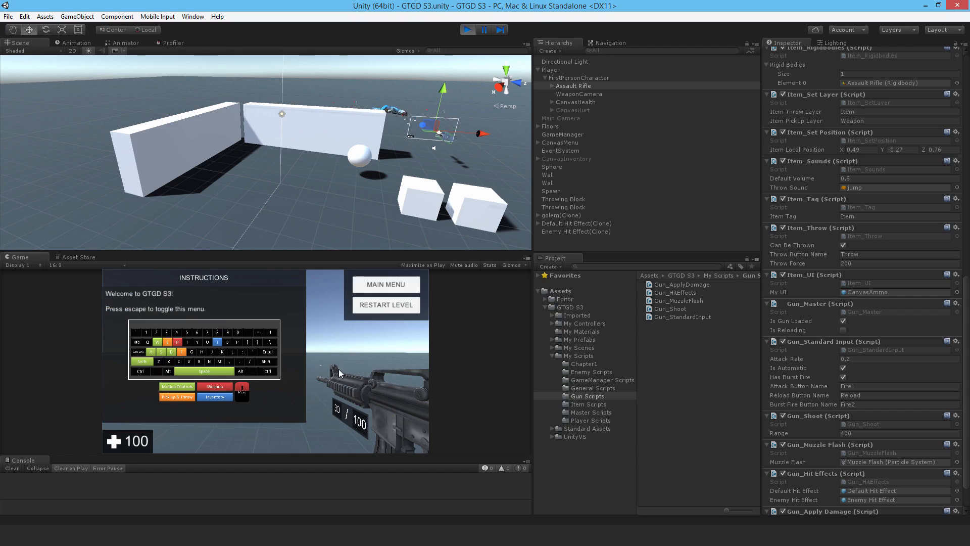
key("escape")
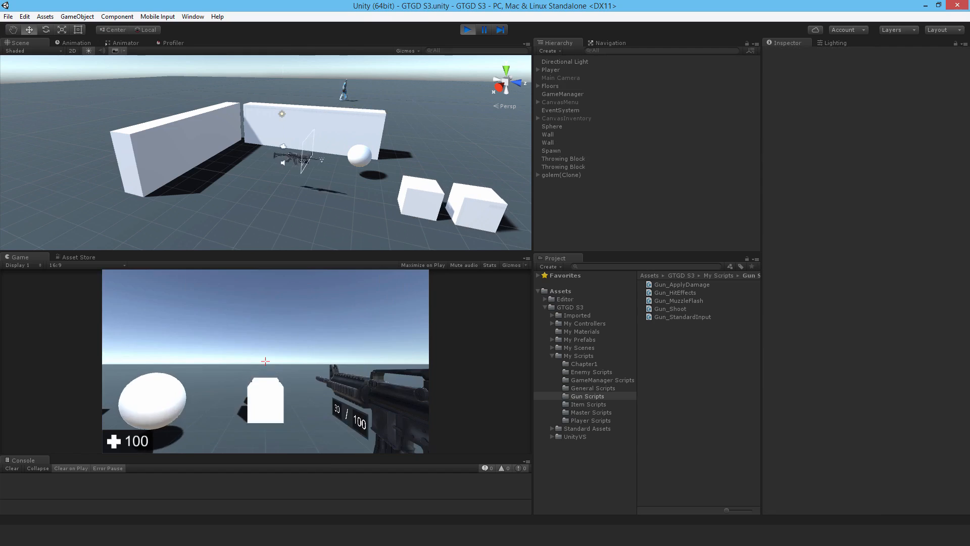